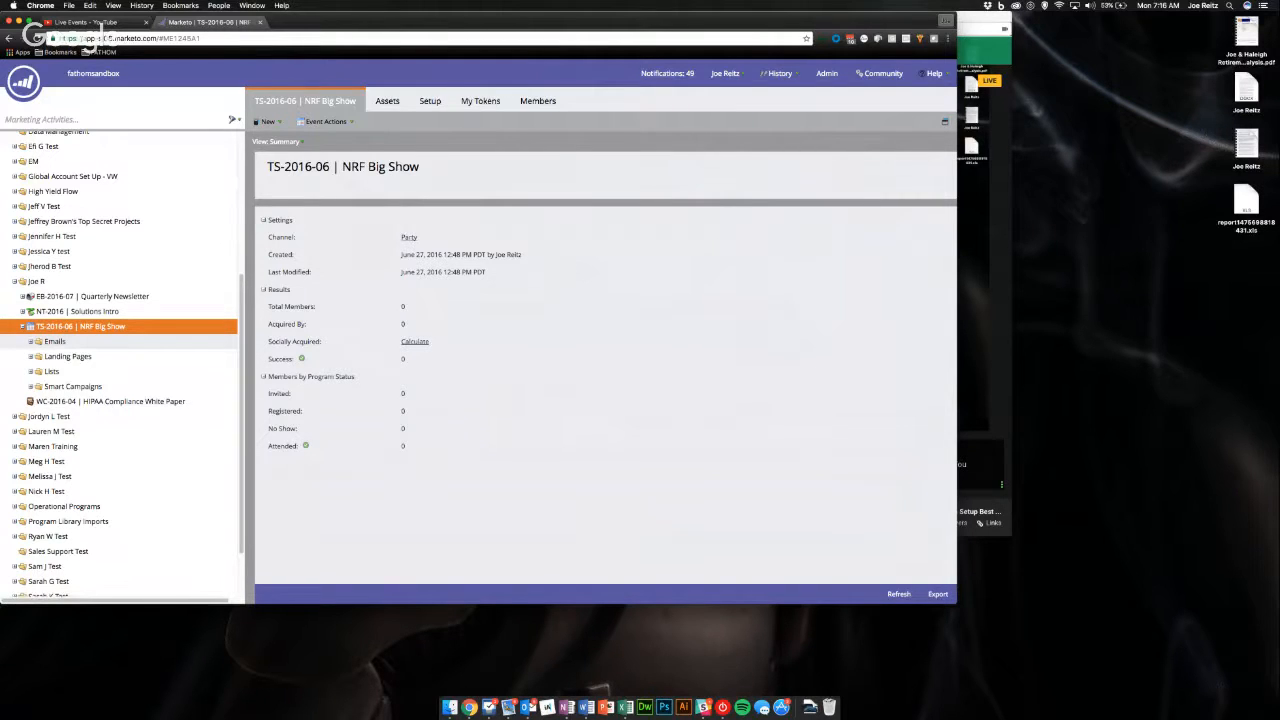
Step: Expand the NRF Big Show program's Emails and Smart Campaigns folders, collapsing Landing Pages
click(38, 341)
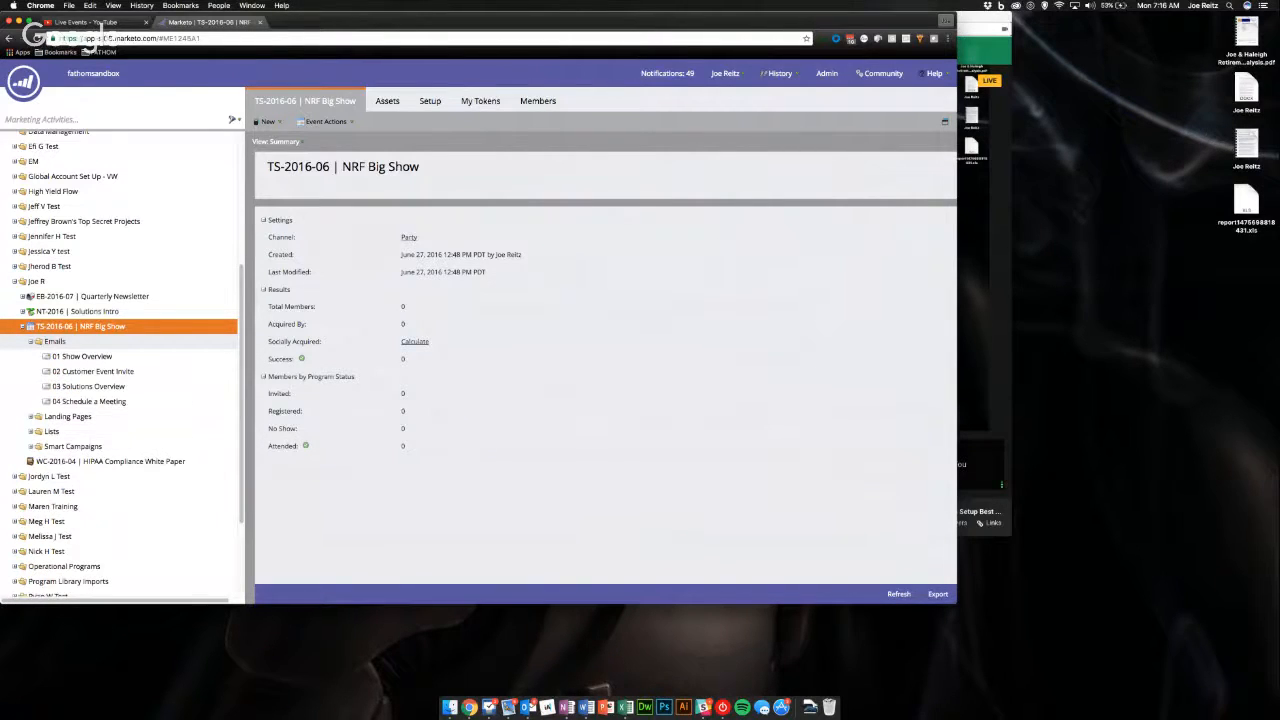
click(37, 341)
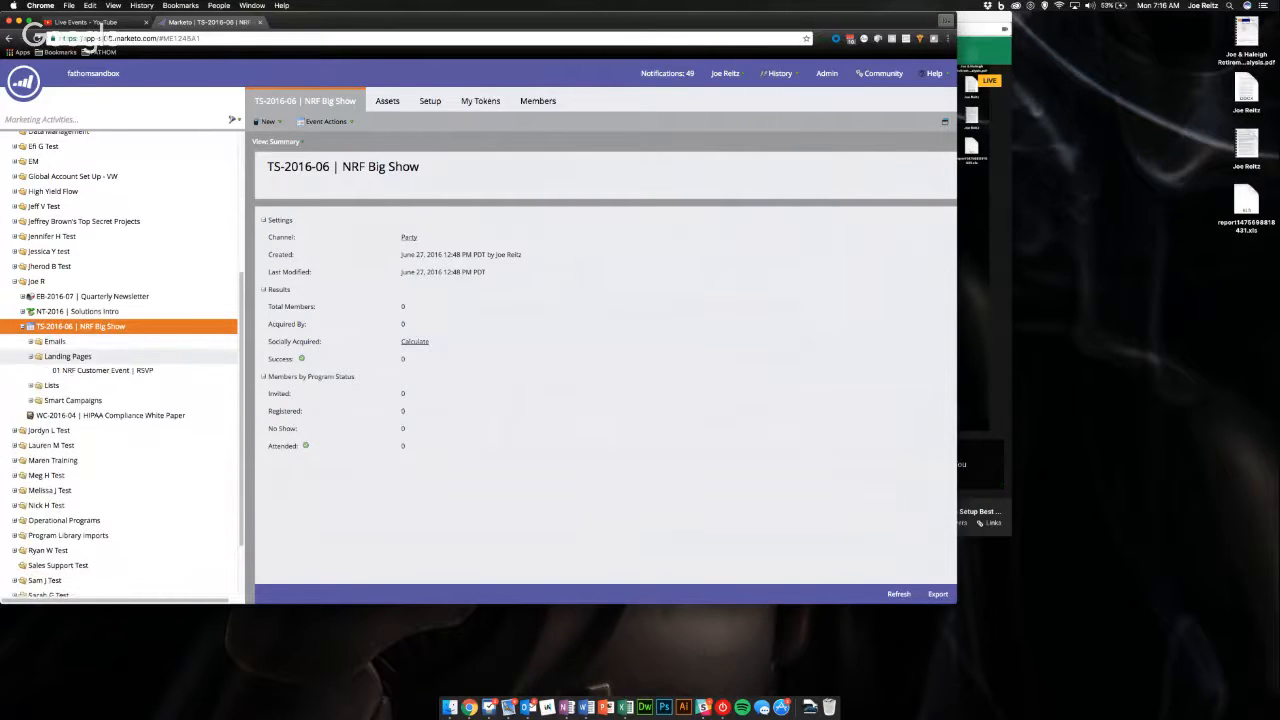
click(31, 356)
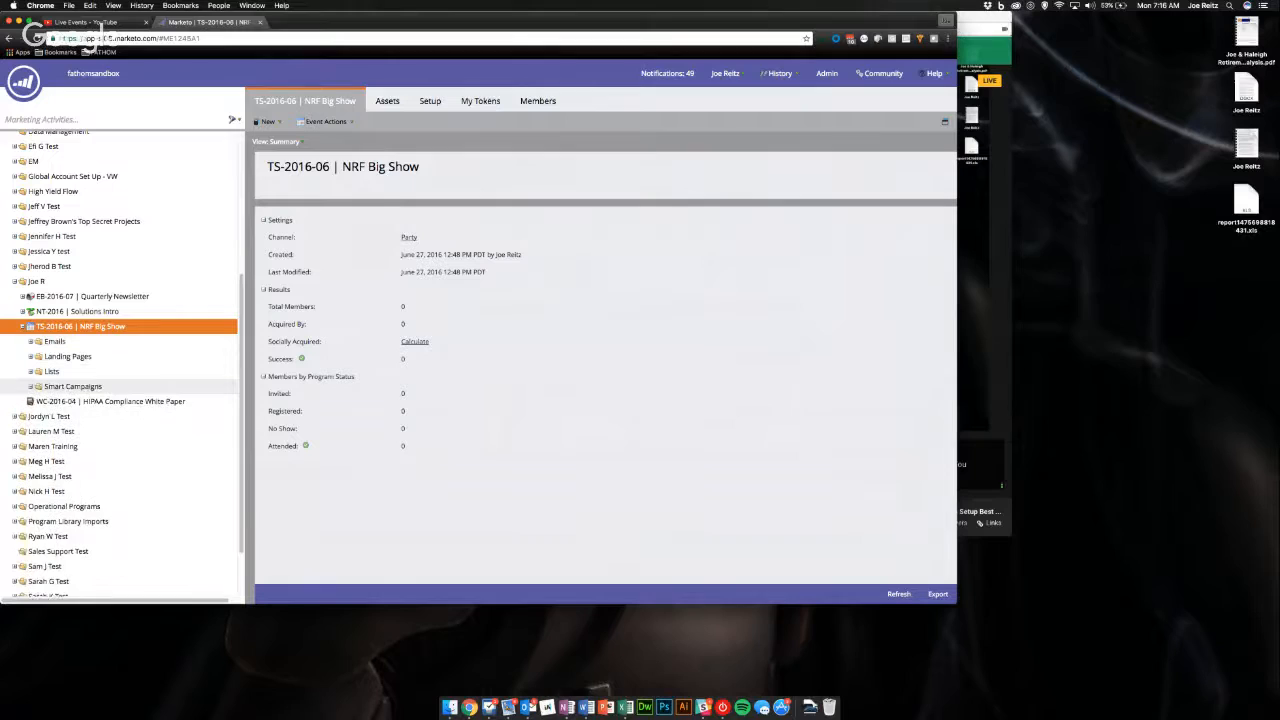
click(73, 386)
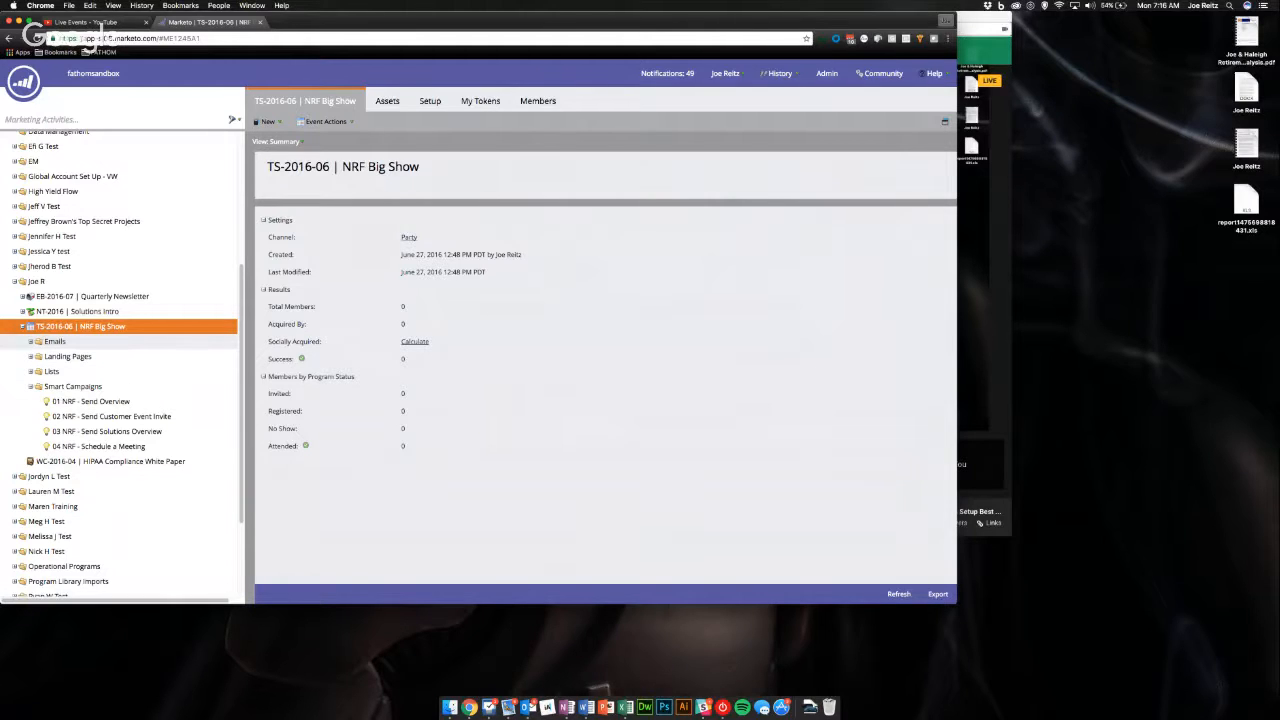
click(54, 341)
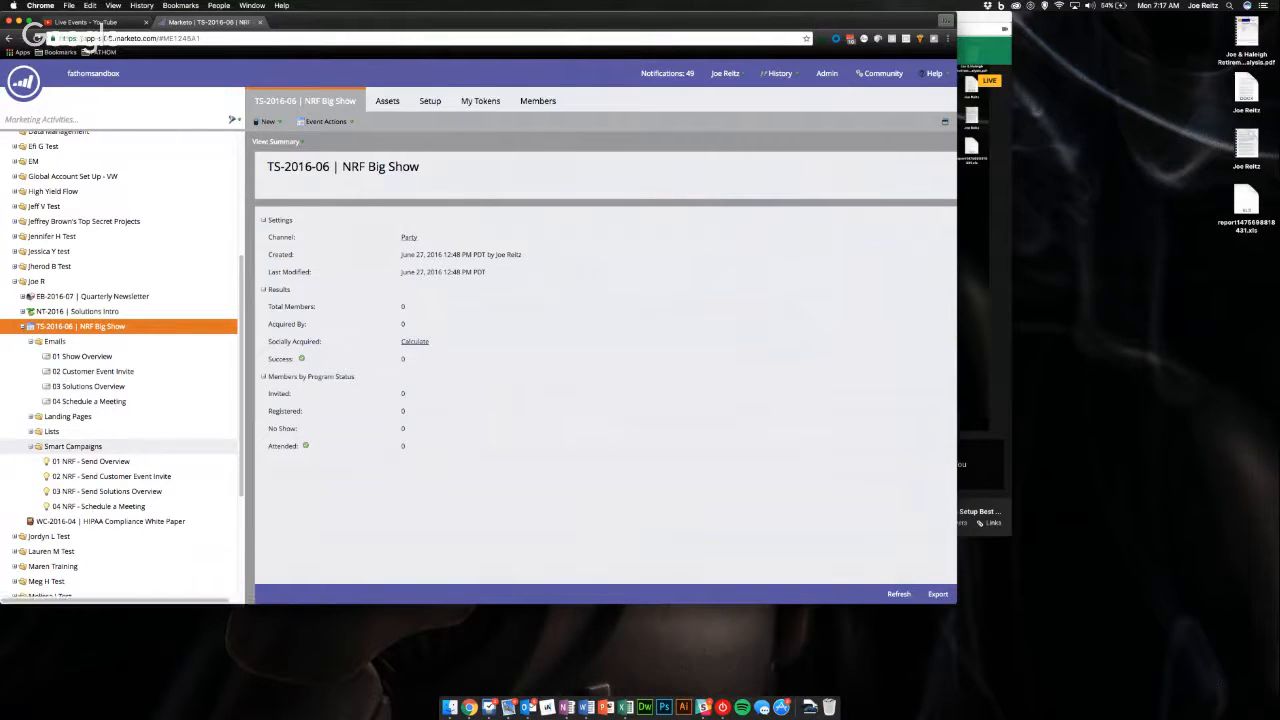
Step: Create a folder named Progression Statuses inside the NRF Big Show program and open it
click(37, 446)
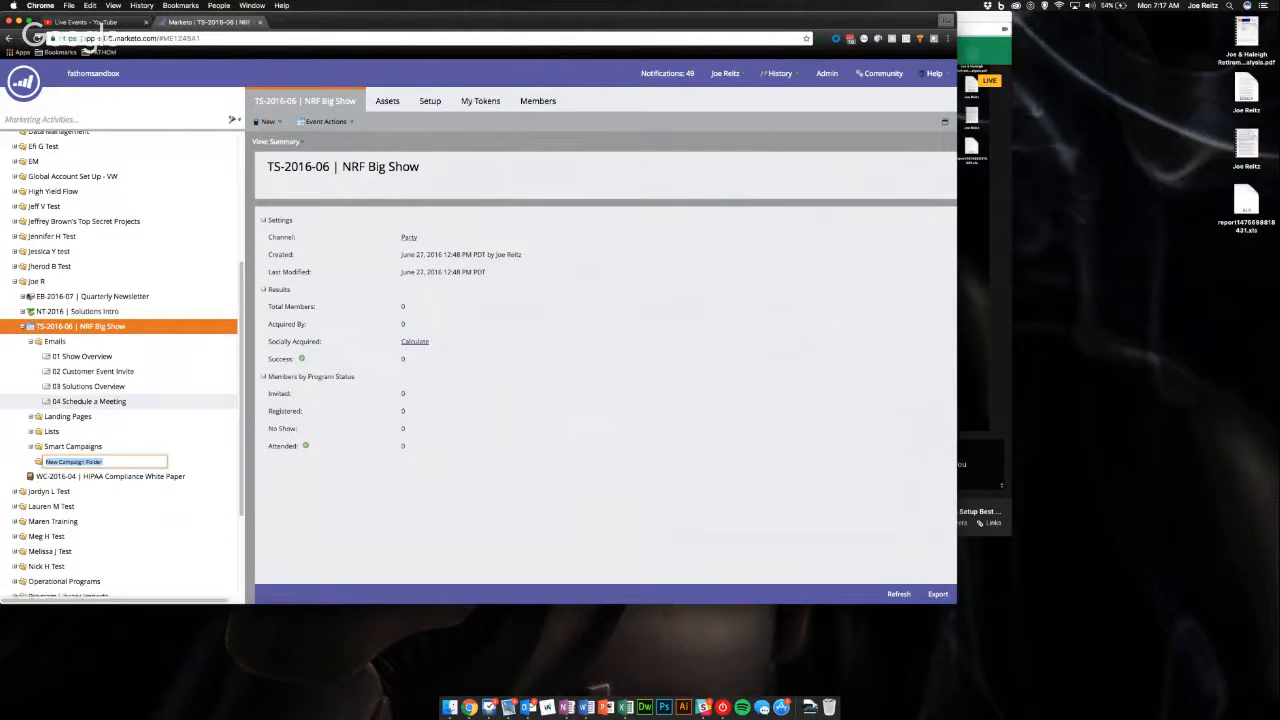
text(Progress on)
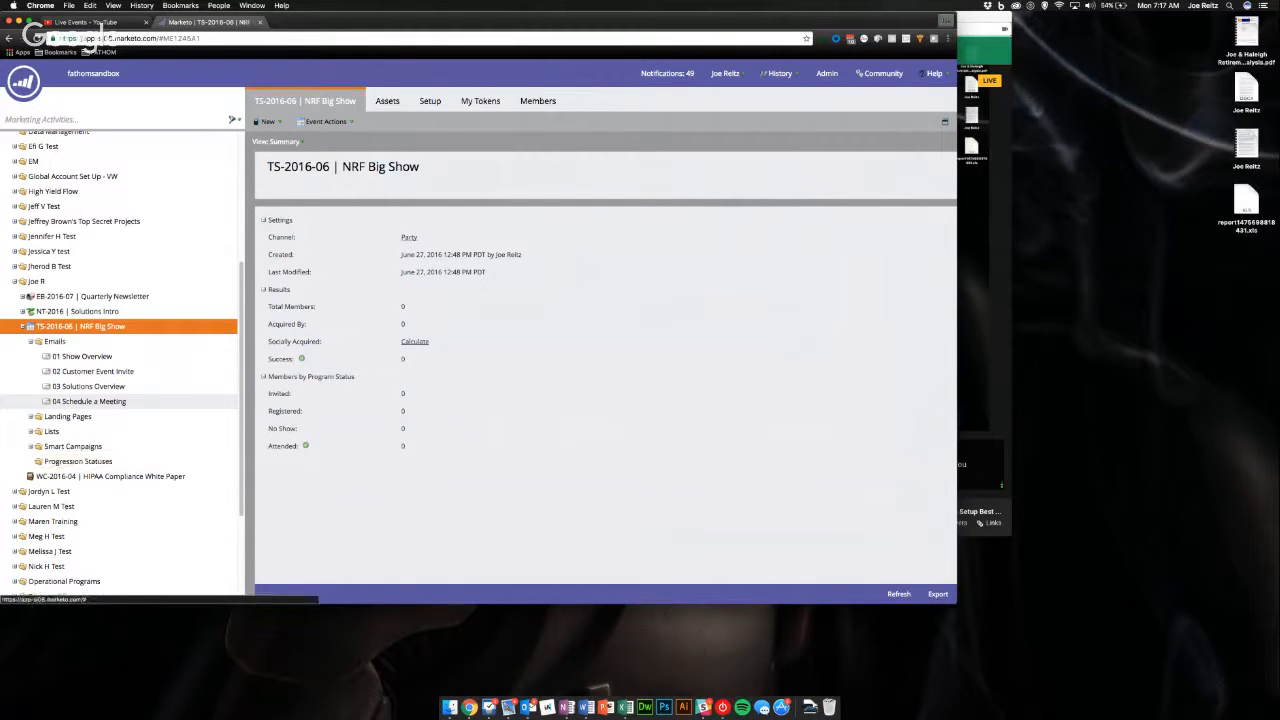
click(78, 461)
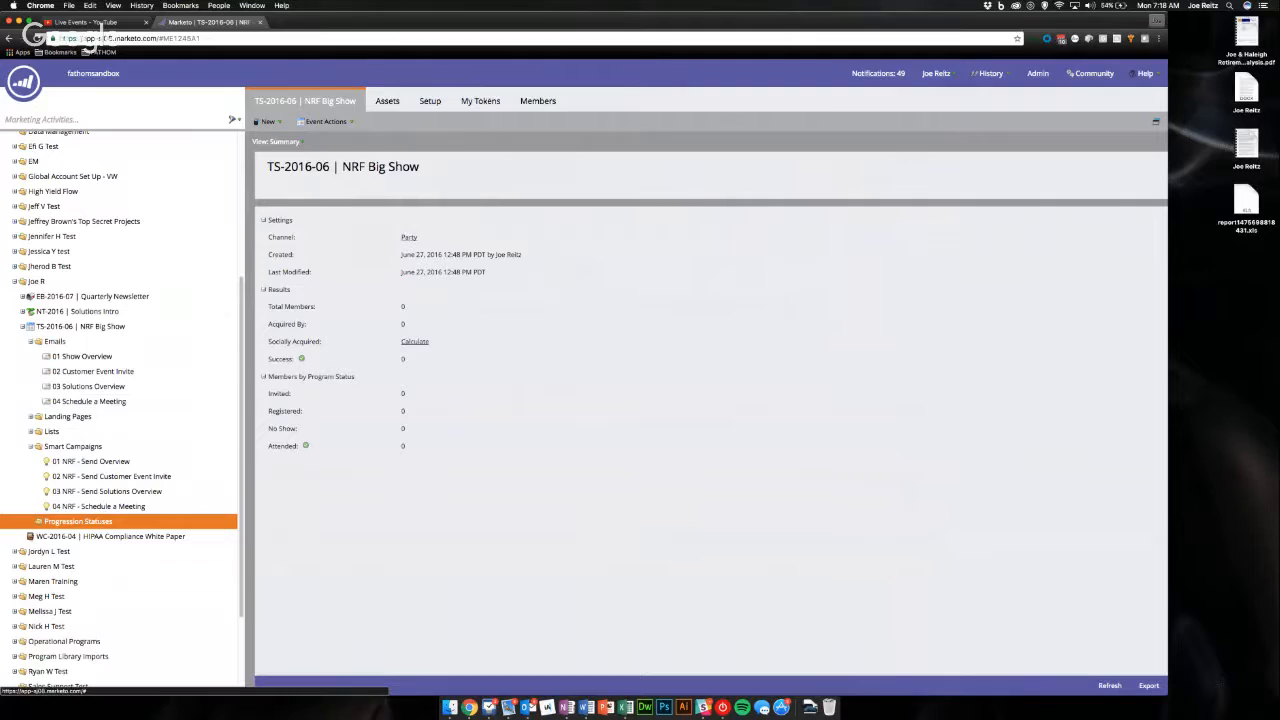
Step: On the Setup tab, change the program channel from Party to In-Person Event and save
click(429, 100)
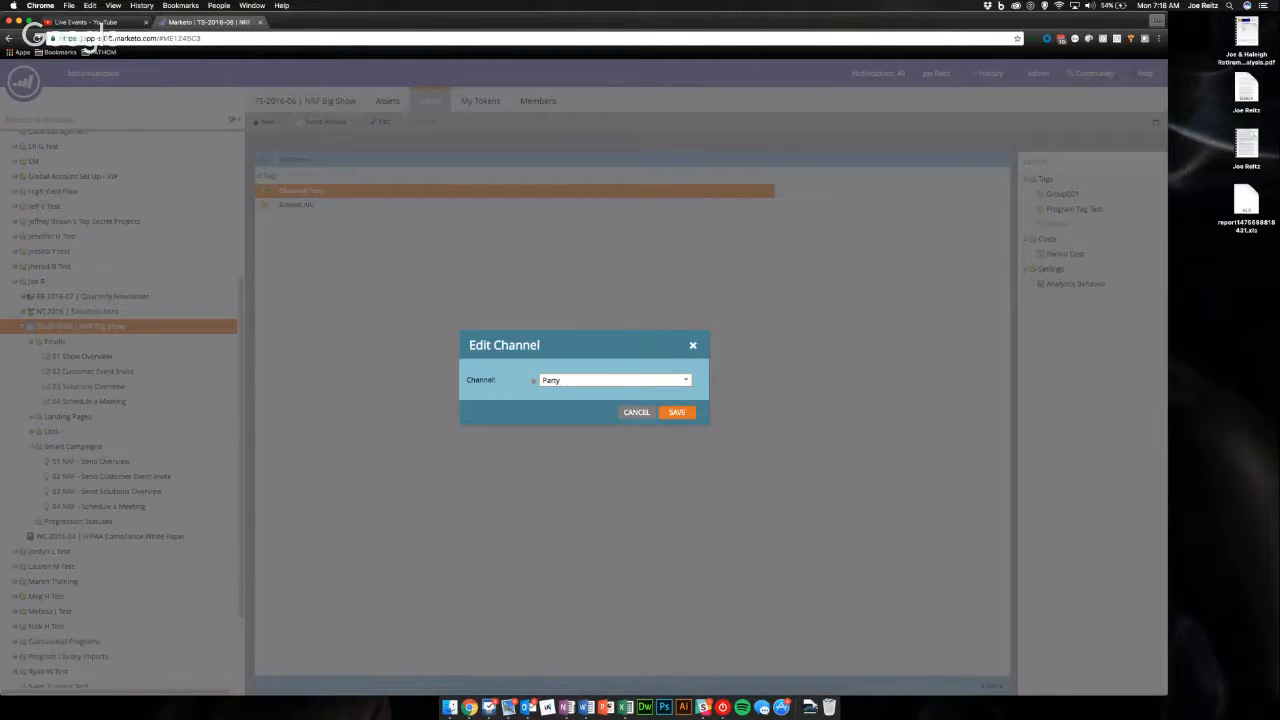
click(685, 379)
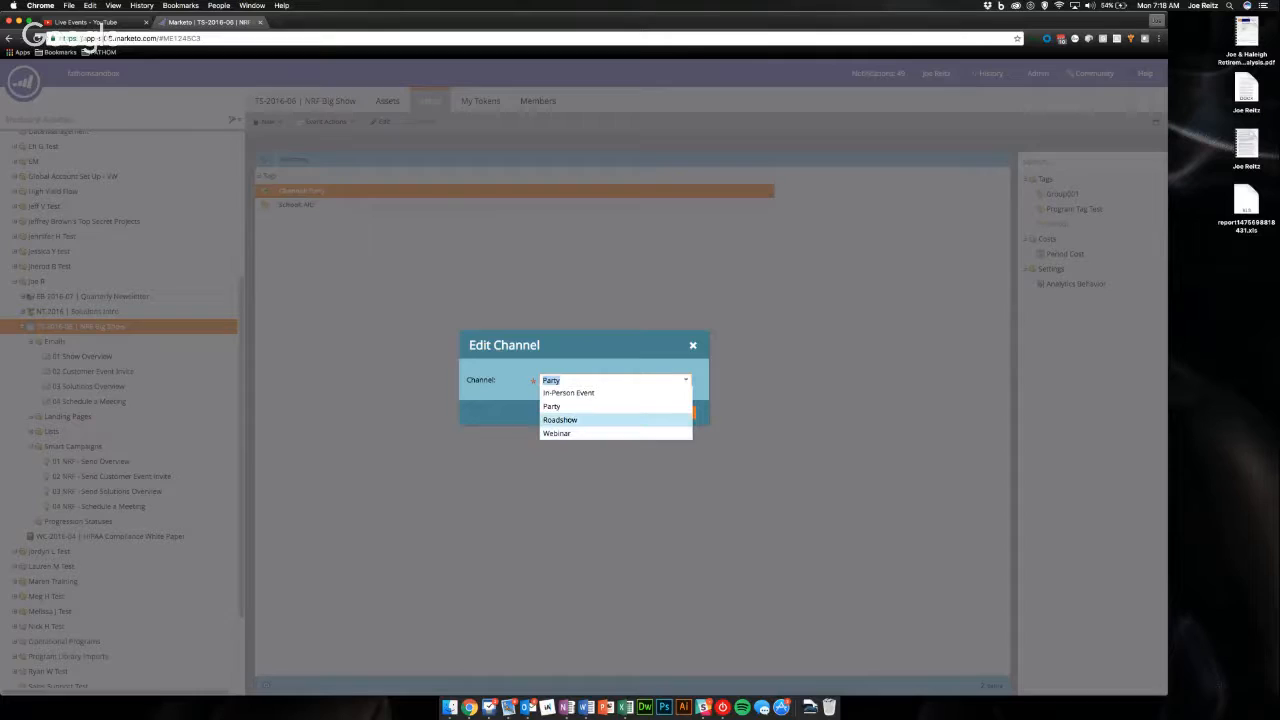
click(556, 433)
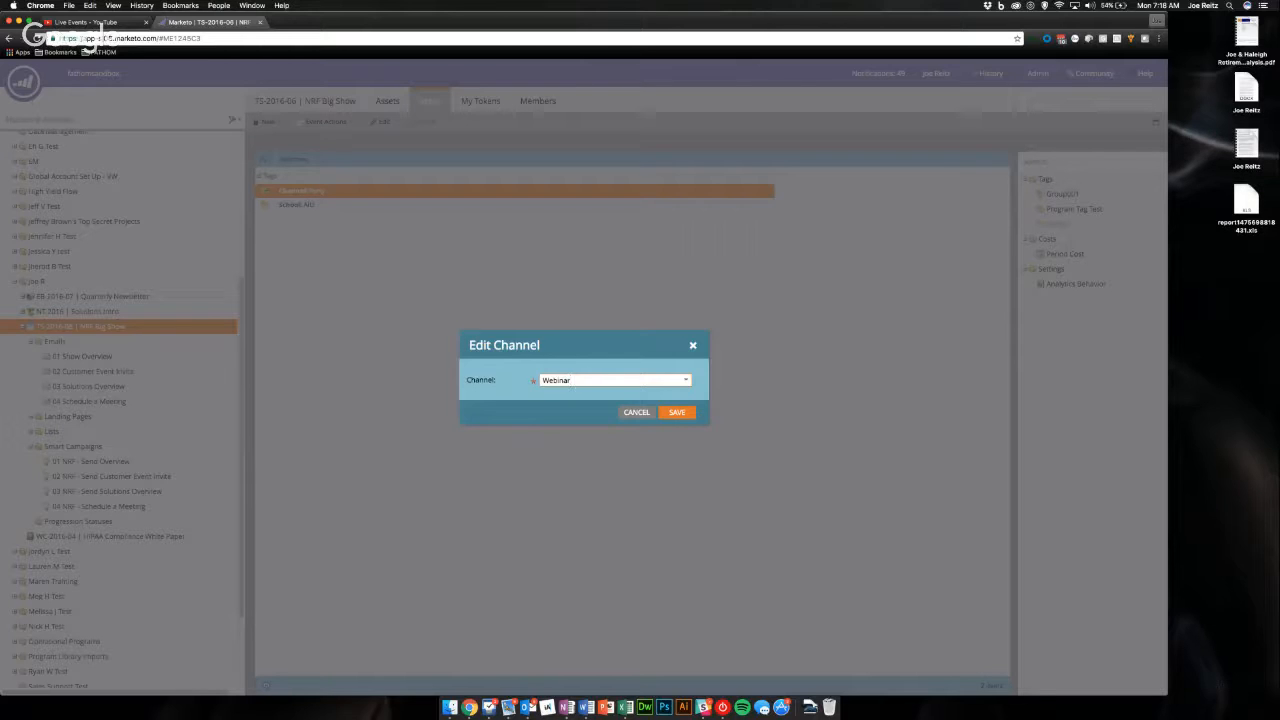
click(685, 379)
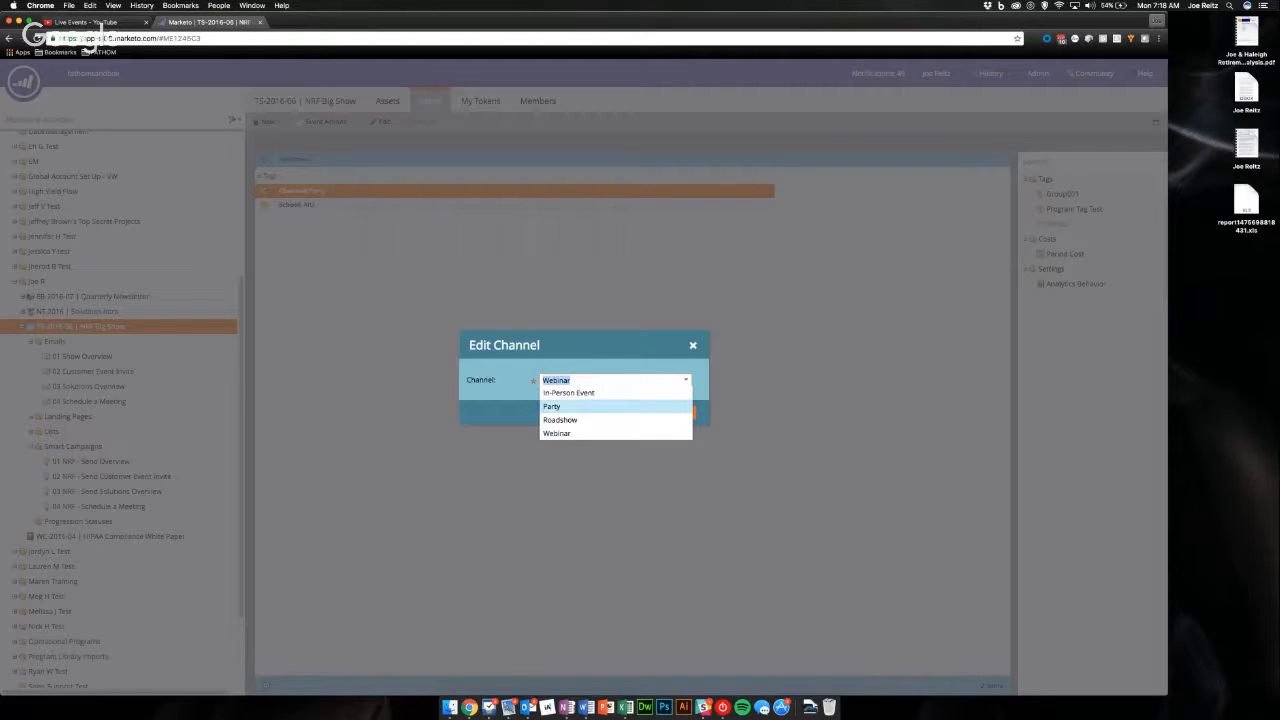
click(568, 392)
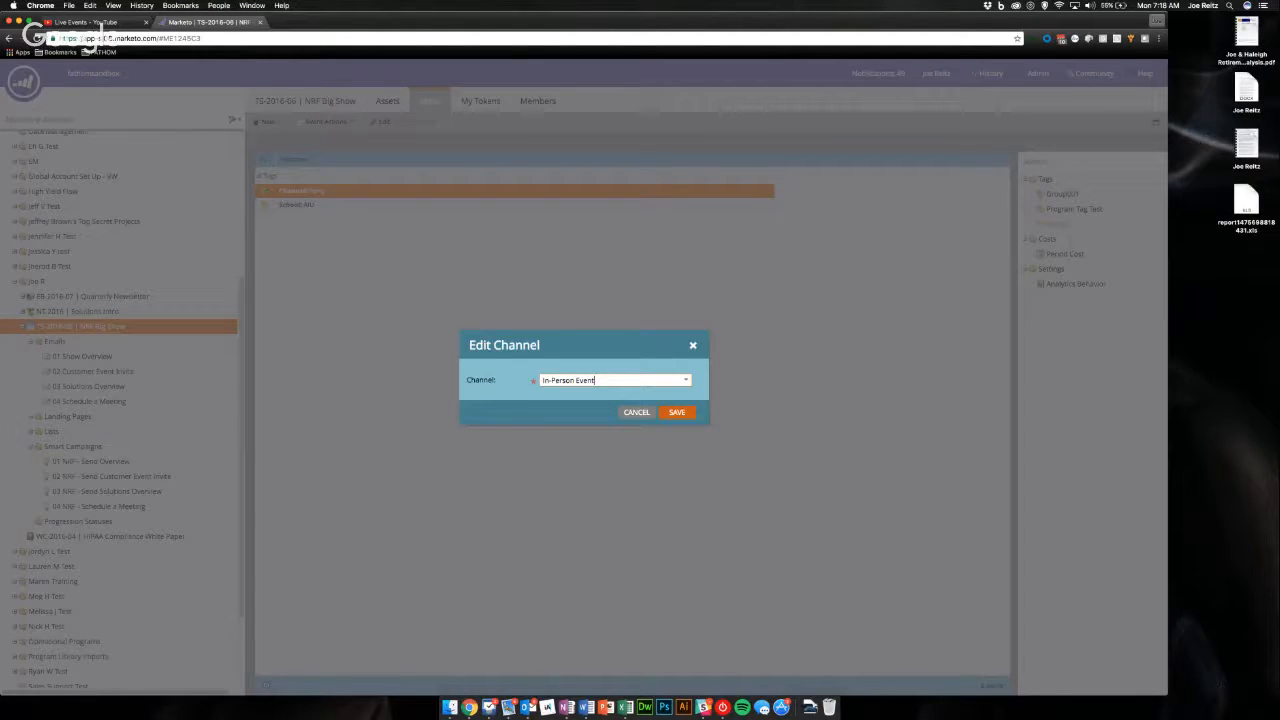
click(677, 412)
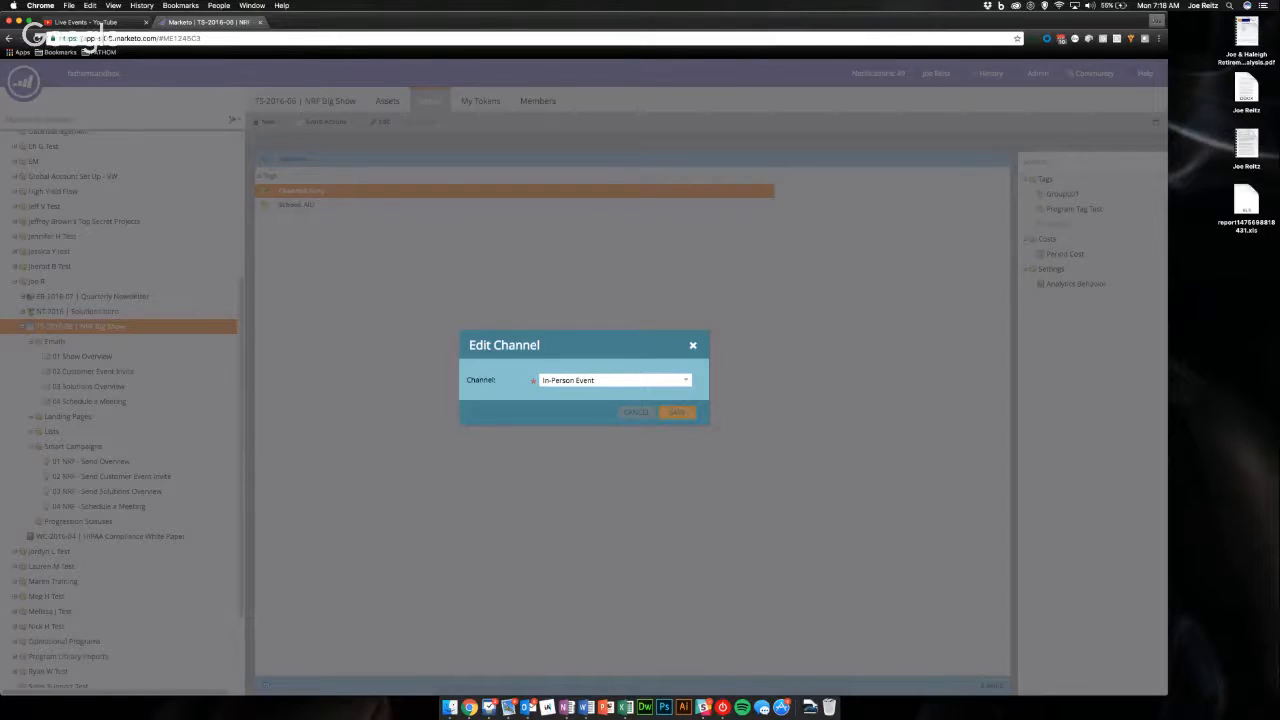
click(677, 412)
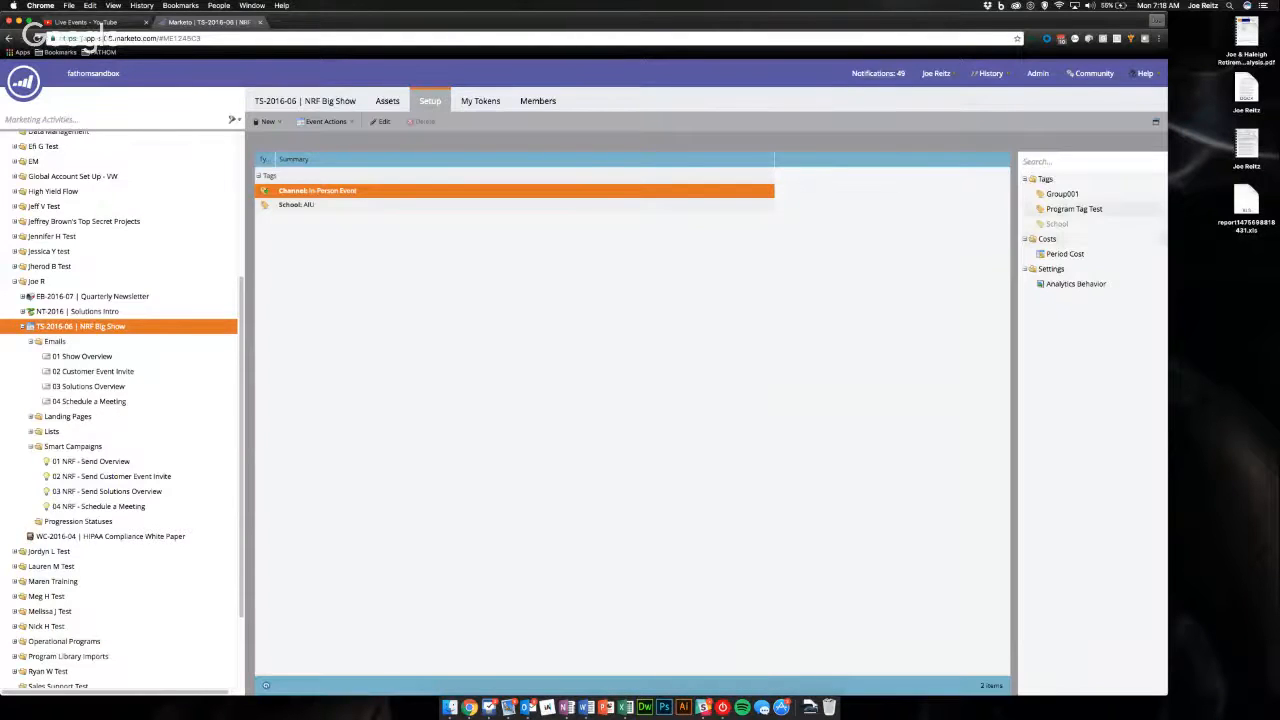
Step: Set the Program Tag Test tag to Bracelets and save
click(1074, 209)
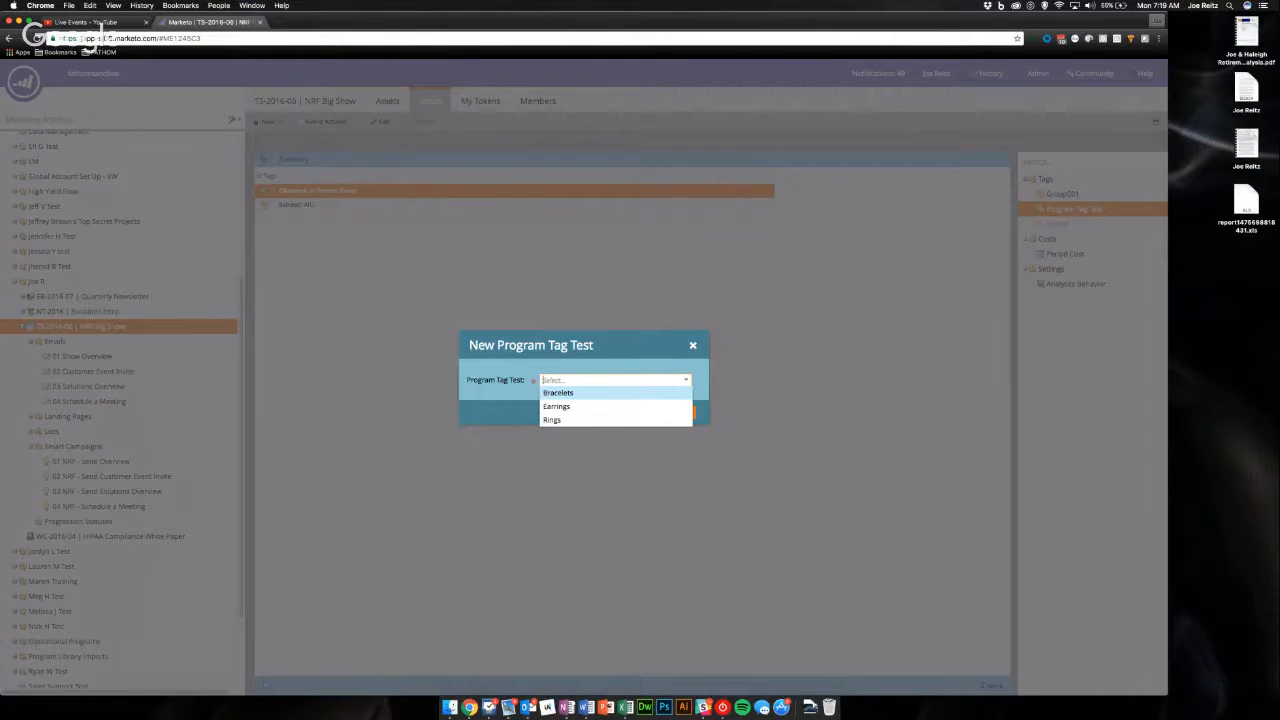
click(558, 392)
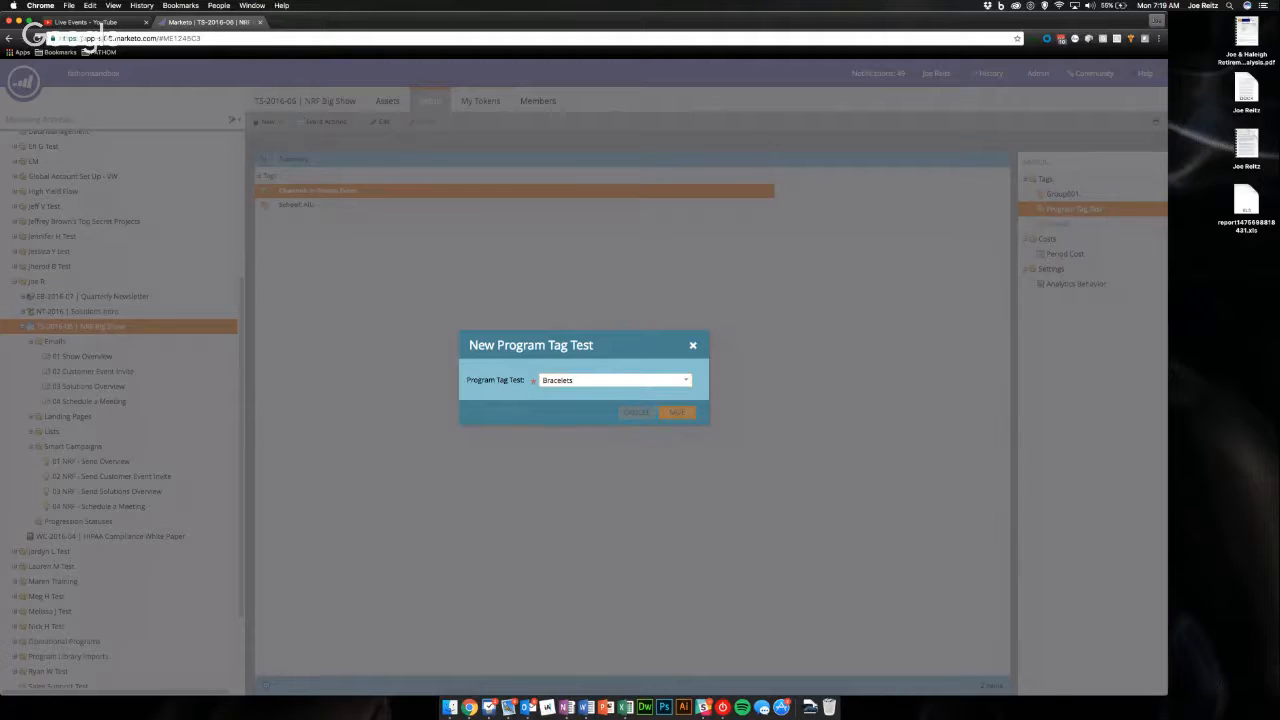
click(675, 412)
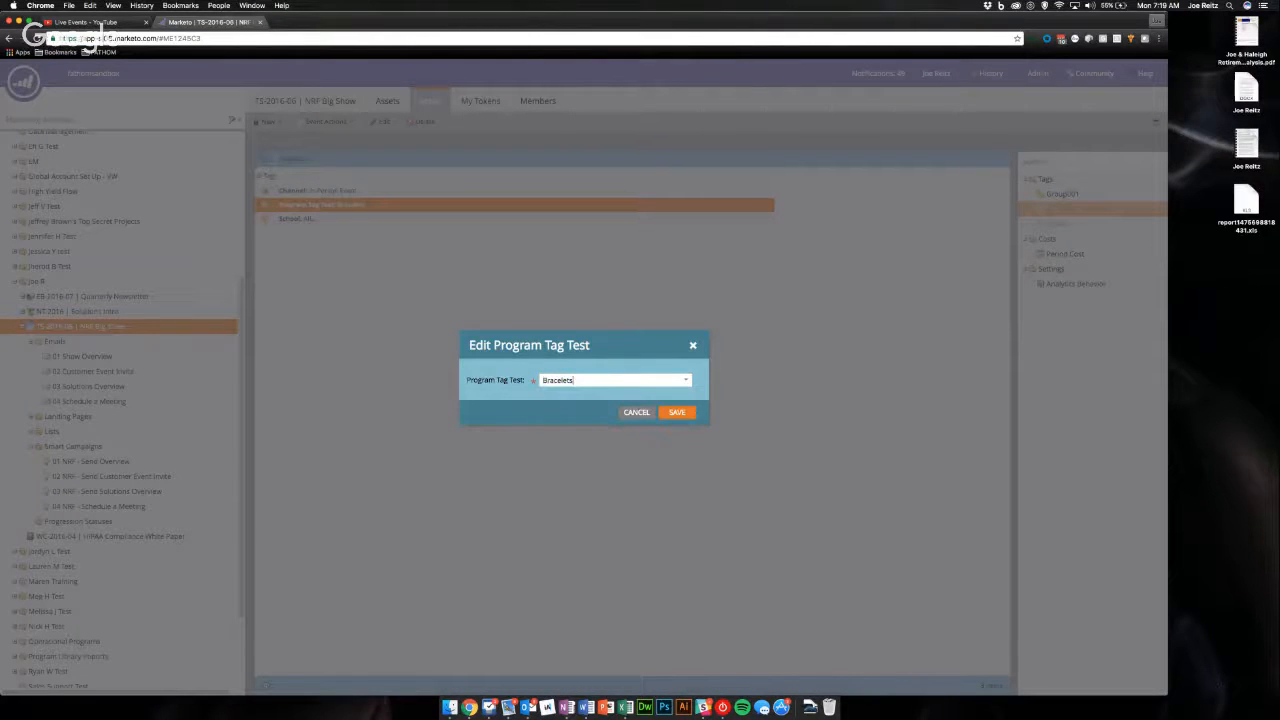
click(676, 412)
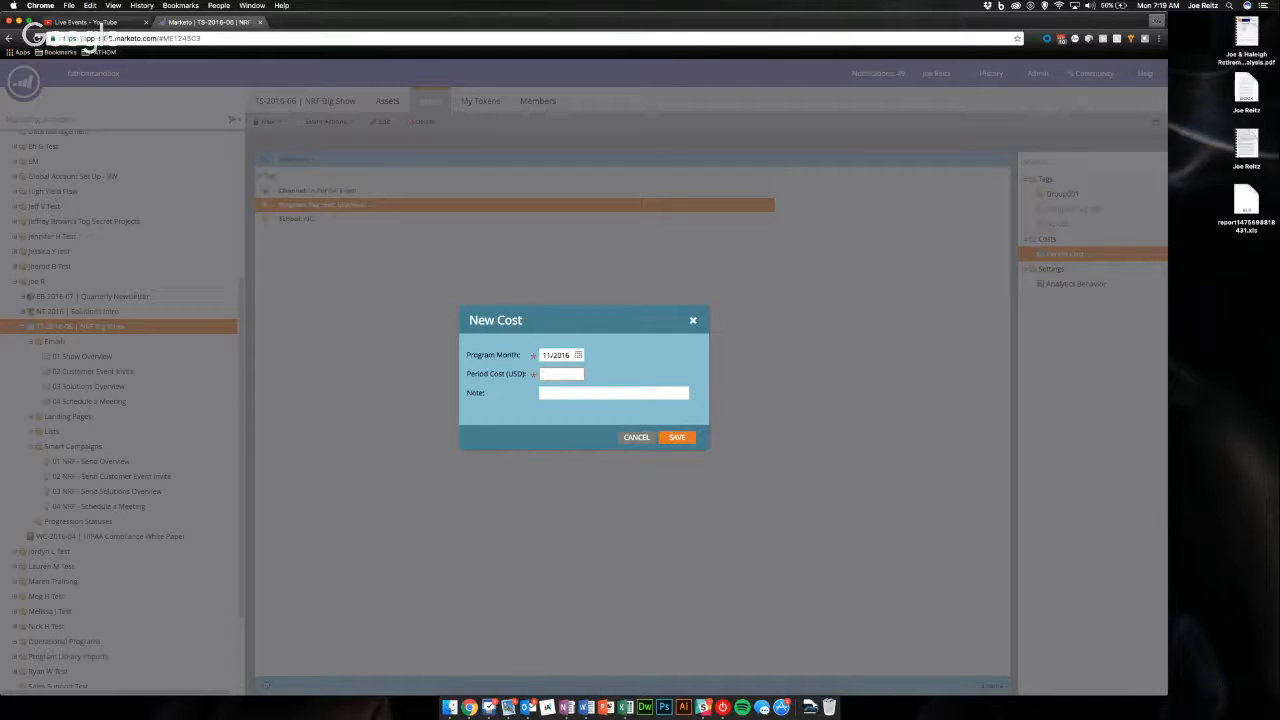
Step: Add 11/2016 period costs of 25000 for Booth Costs and 500 for Collateral
text(25000)
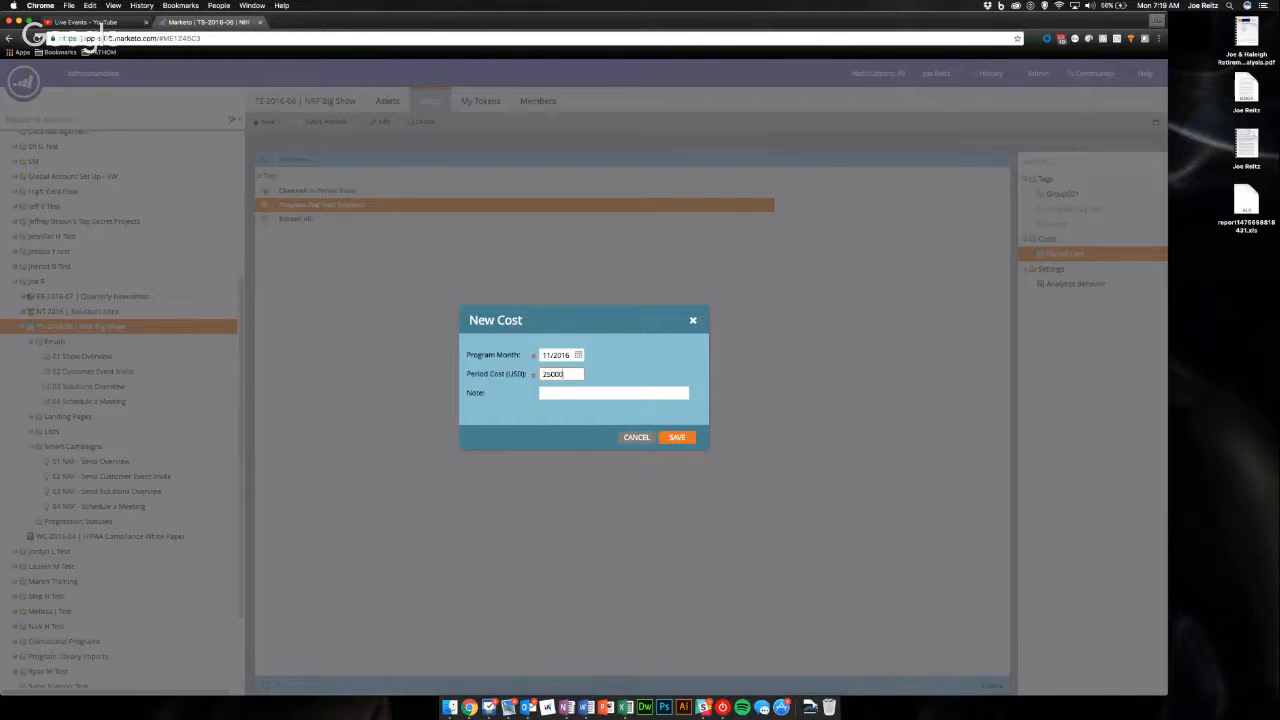
text(Booth)
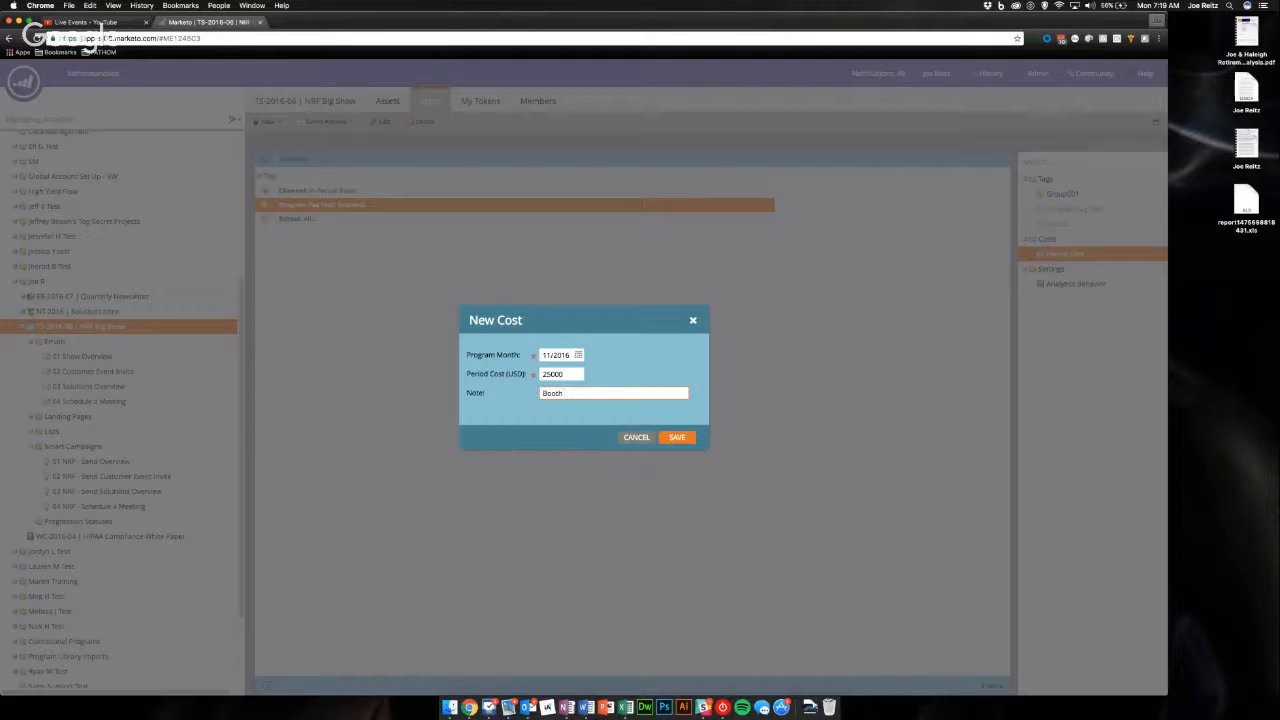
text(Costs)
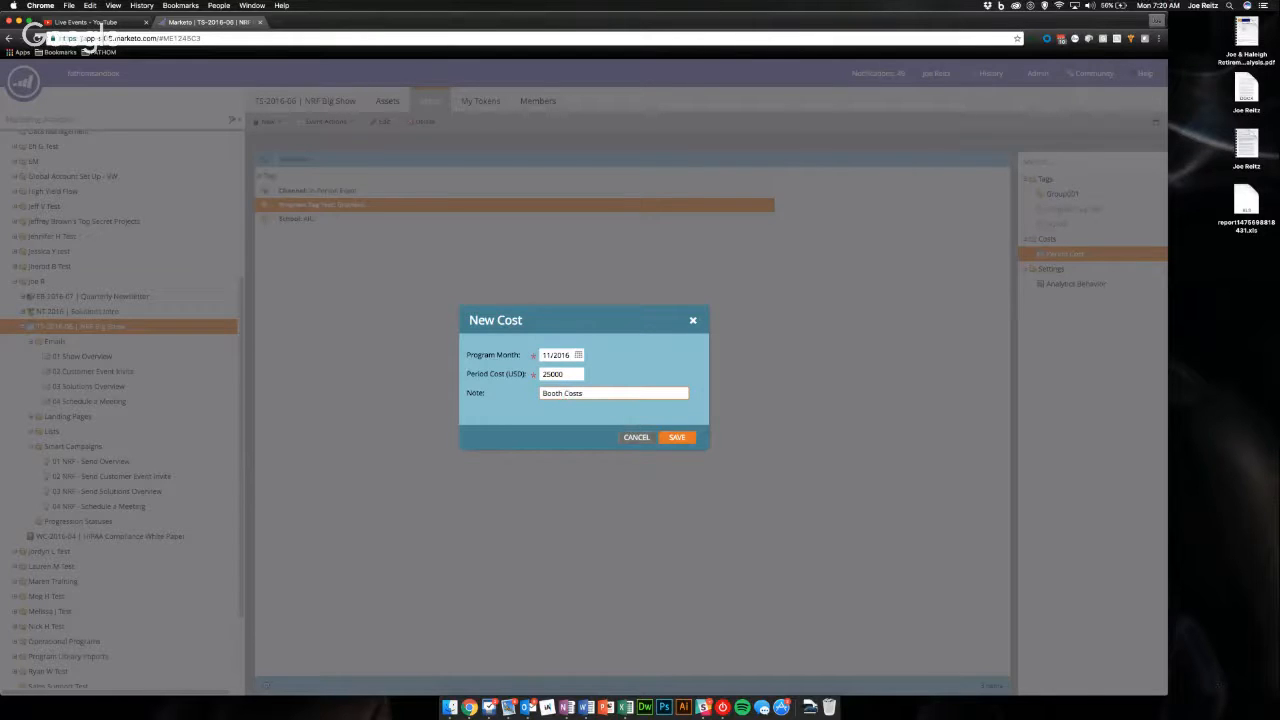
click(676, 437)
text(Collate)
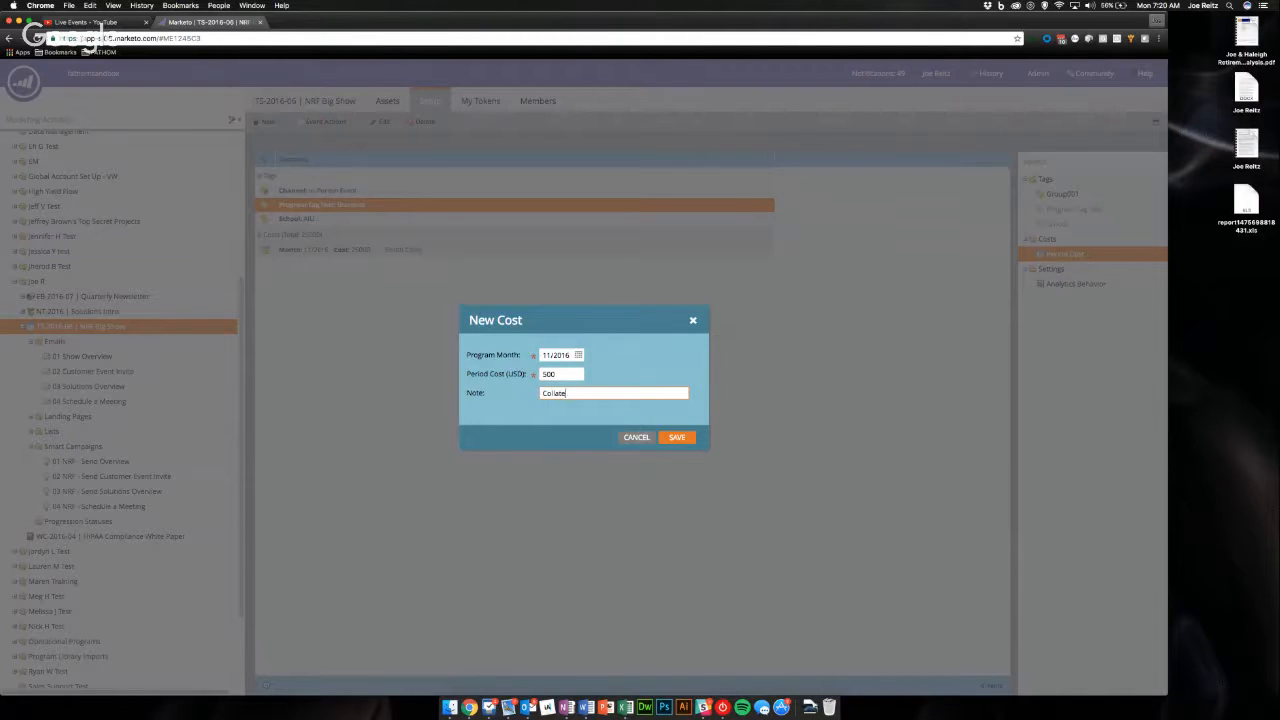
text(ral)
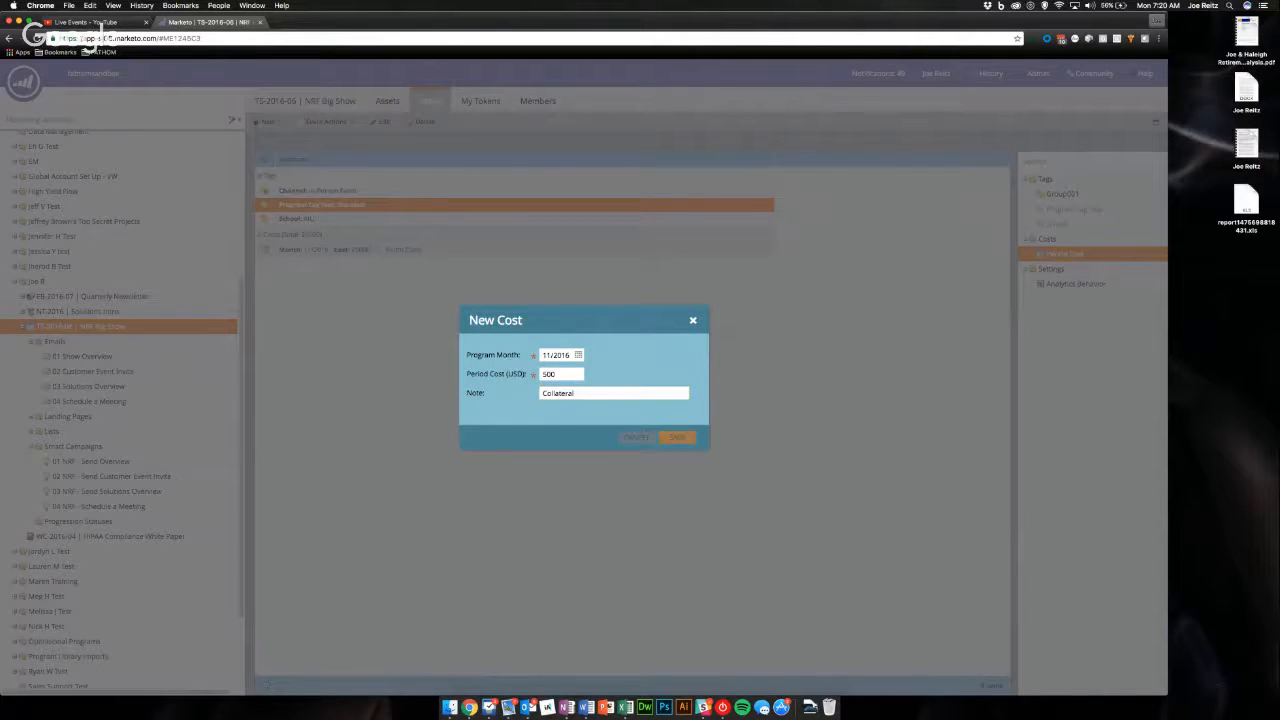
click(676, 437)
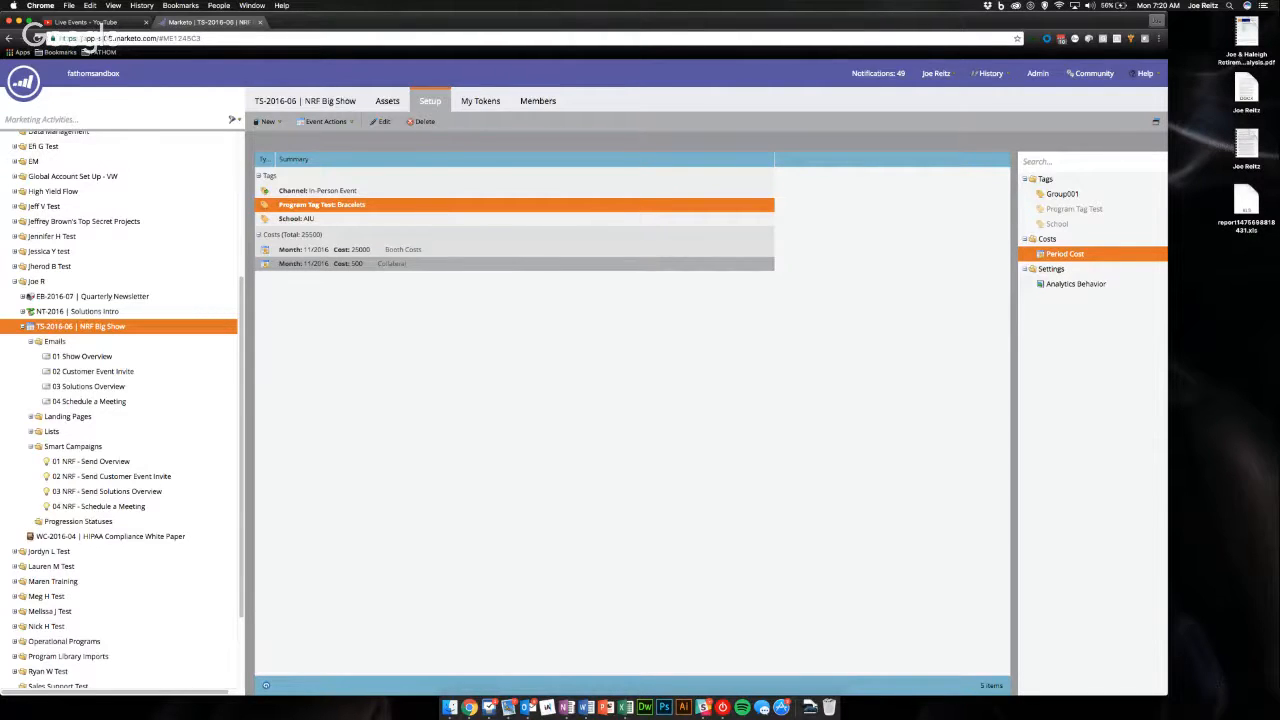
mouse_move(702, 708)
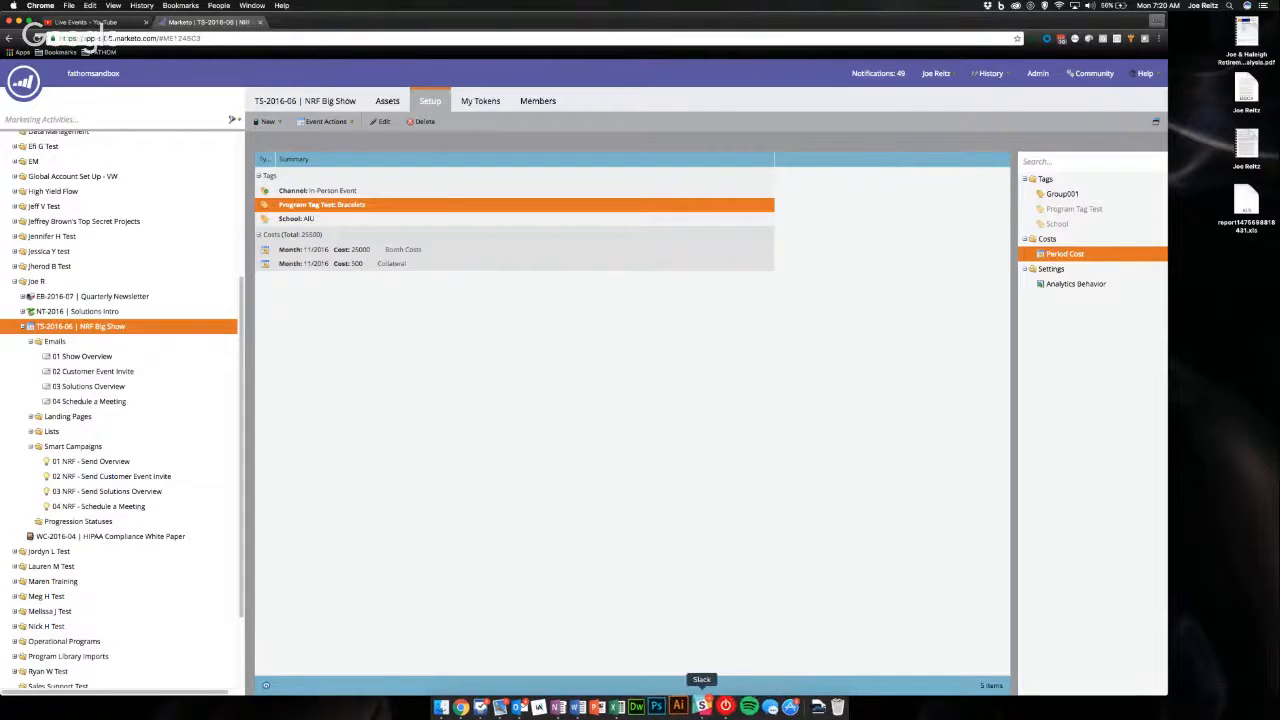
mouse_move(467, 707)
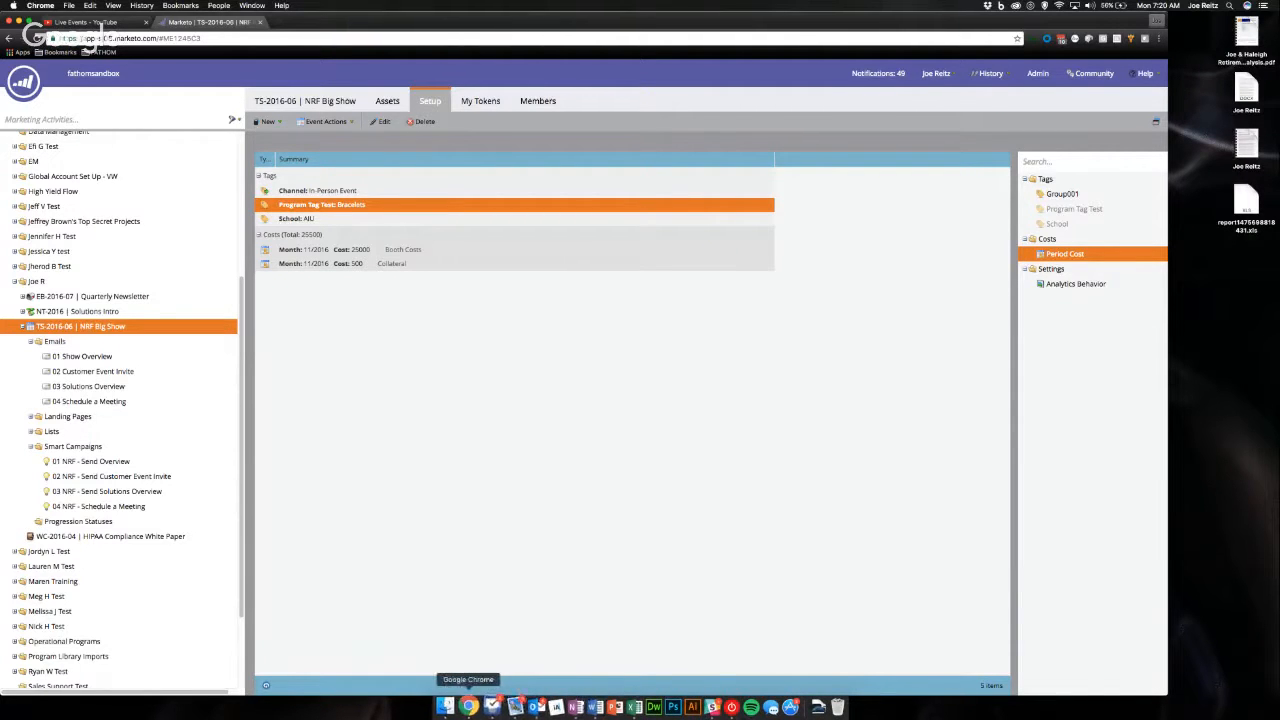